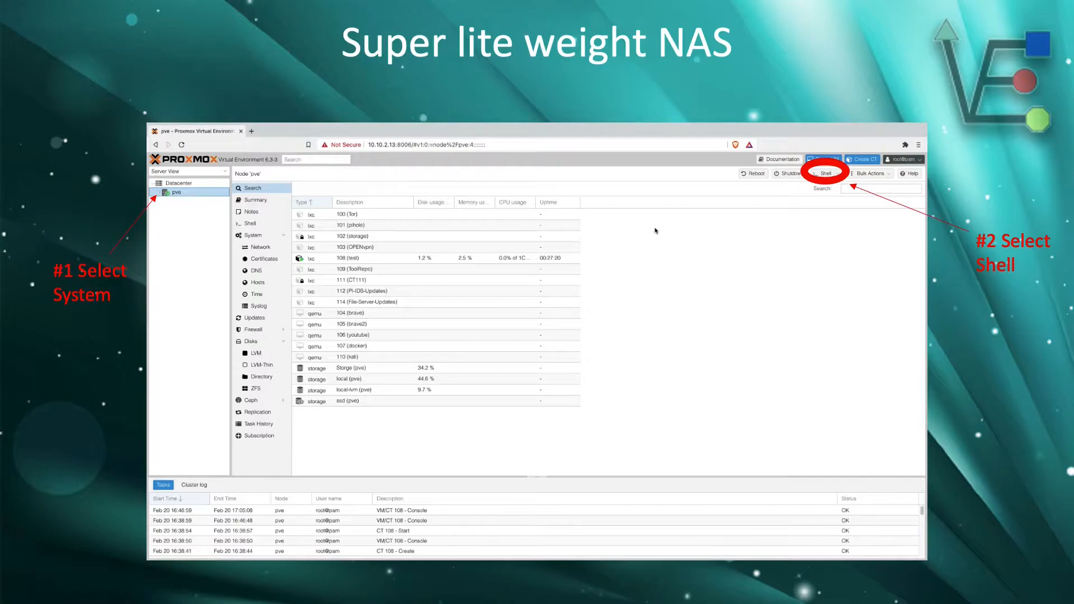
Step: Advance to the slide showing the 'pveam update' console screenshot reporting success
{"action": "left_click", "coordinate": [826, 173]}
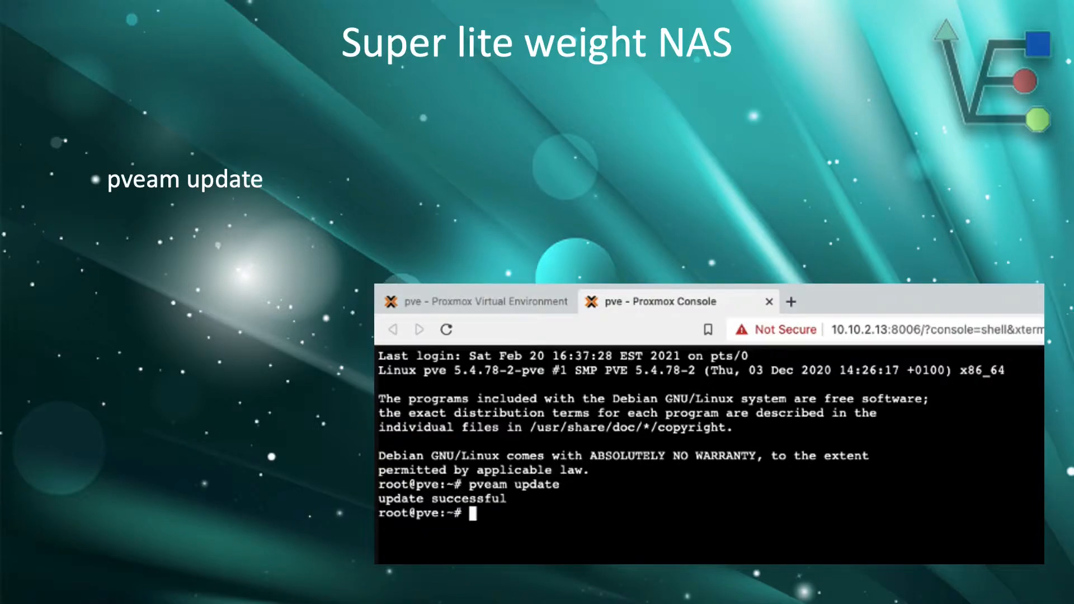
Step: Finish the remaining slides and reach the Proxmox web interface Datacenter view
{"action": "type", "text": "pveam available"}
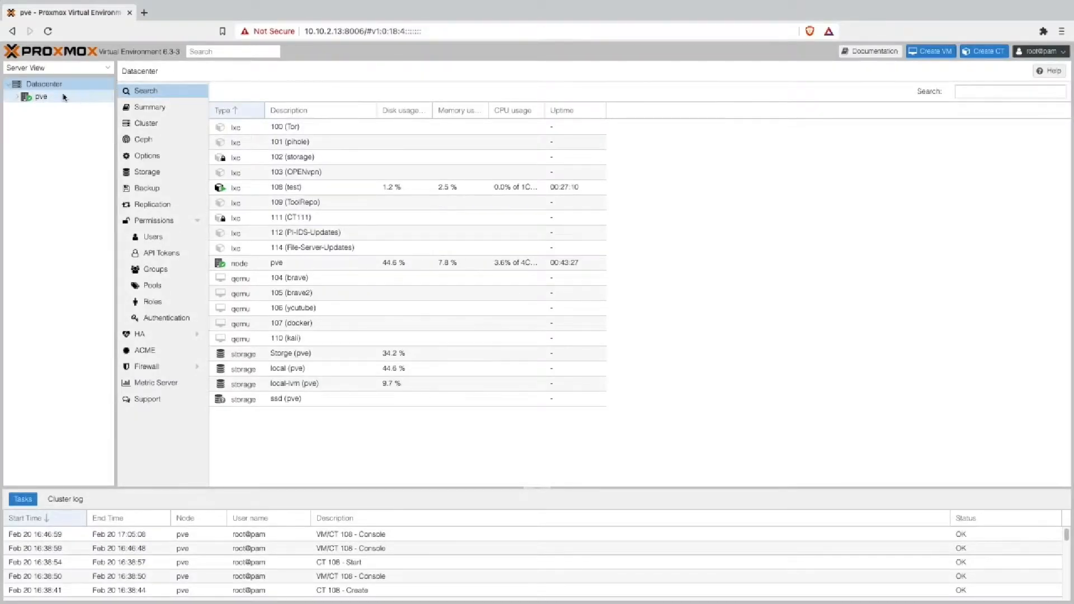
Step: In the pve node shell run 'pveam update' and 'pveam available' to list templates
{"action": "left_click", "coordinate": [41, 97]}
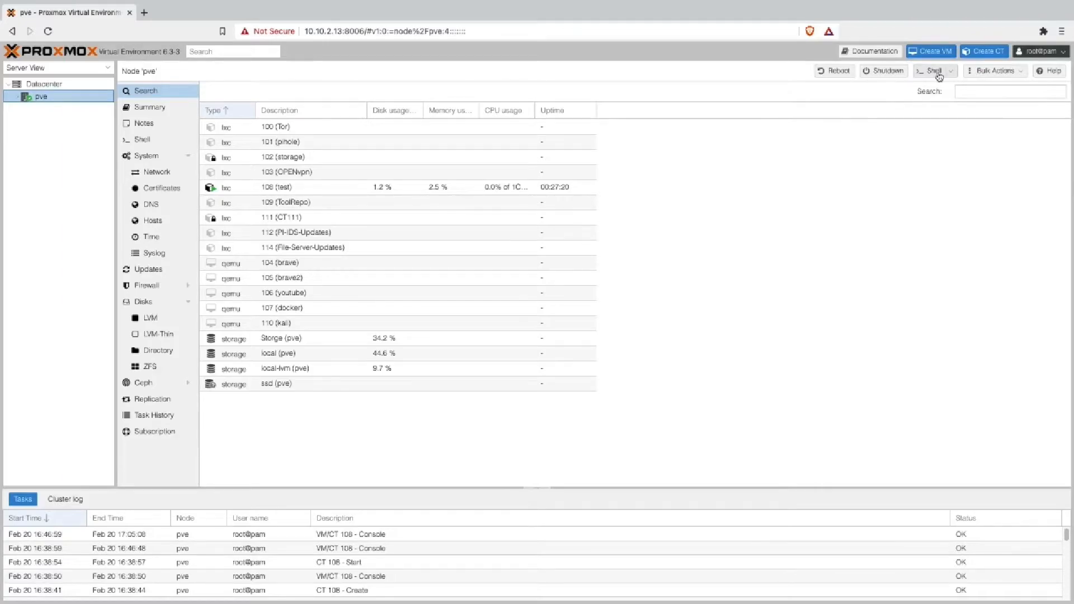
{"action": "left_click", "coordinate": [930, 70]}
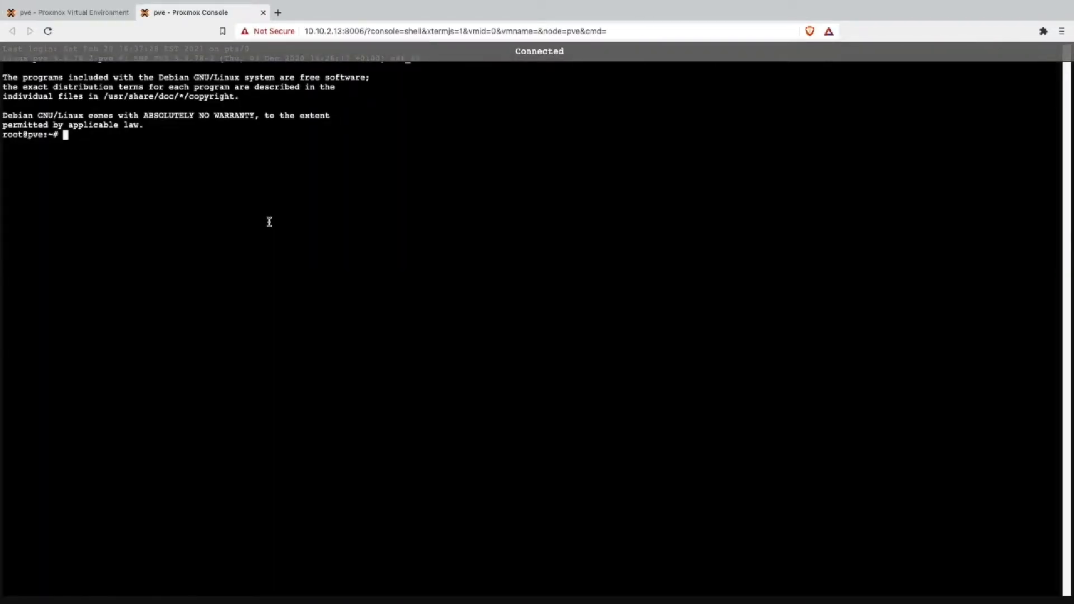
{"action": "type", "text": "pveam update"}
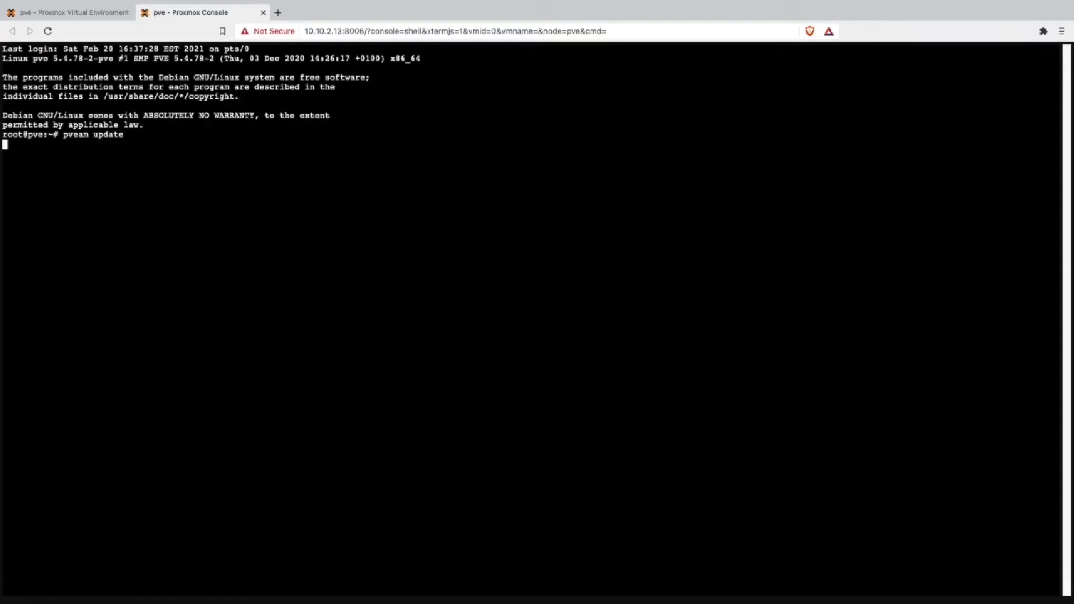
{"action": "type", "text": "pveam available"}
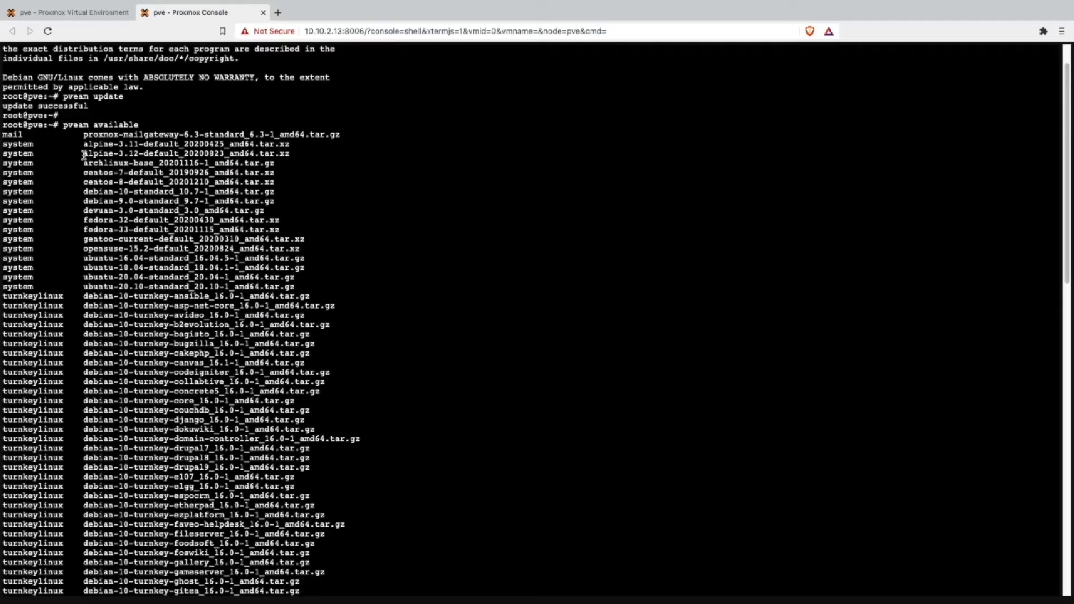
Step: Download alpine-3.12-default_20200823_amd64.tar.xz to local storage with 'pveam download local'
{"action": "double_click", "coordinate": [184, 154]}
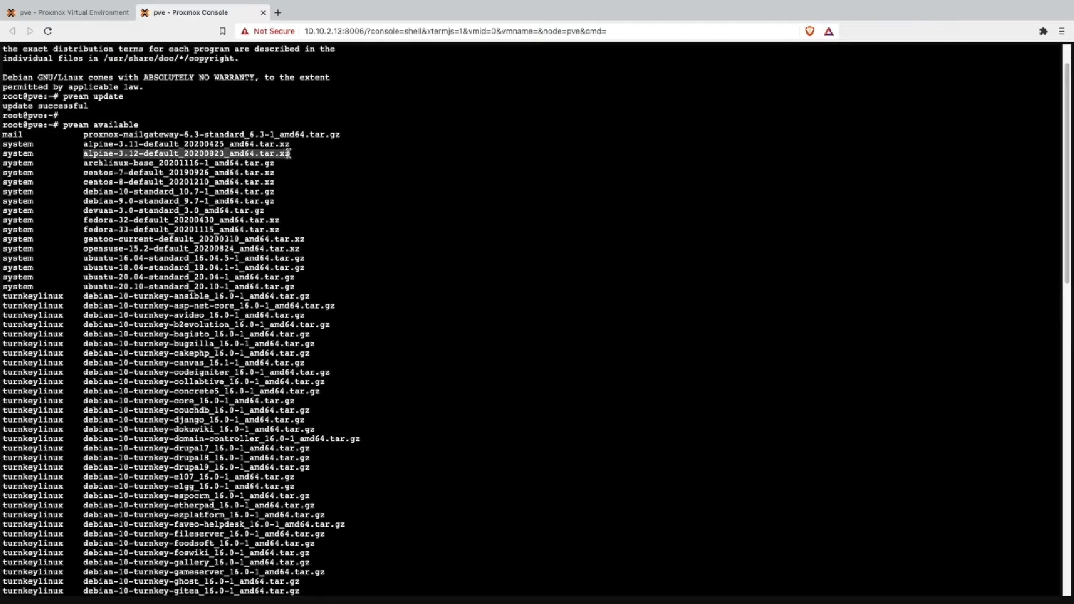
{"action": "mouse_move", "coordinate": [325, 161]}
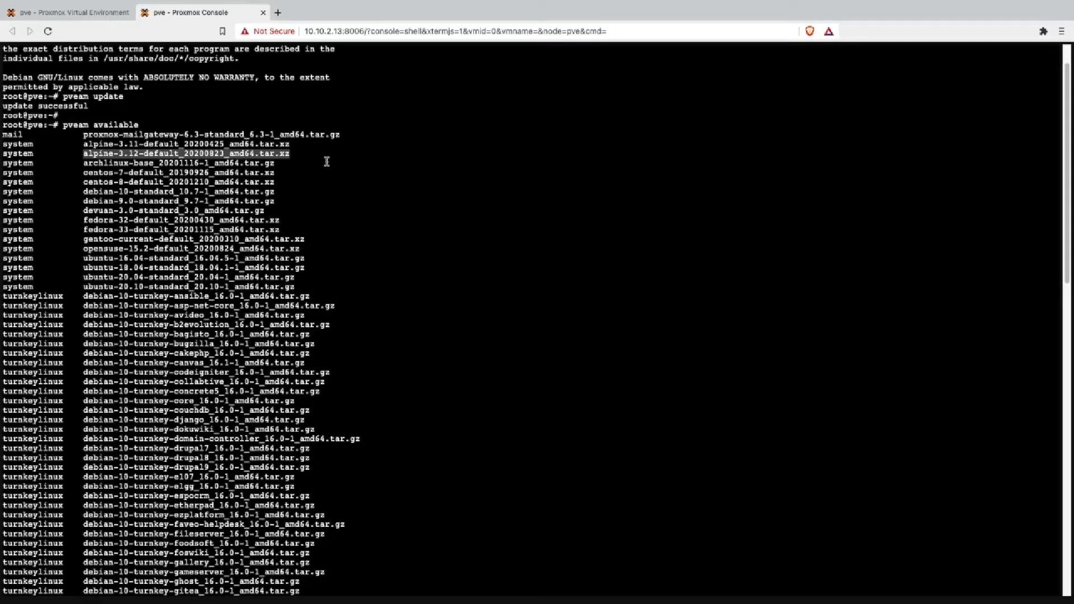
{"action": "type", "text": "pveam download local alpine-3.12-default_20200823_amd64.tar.xz"}
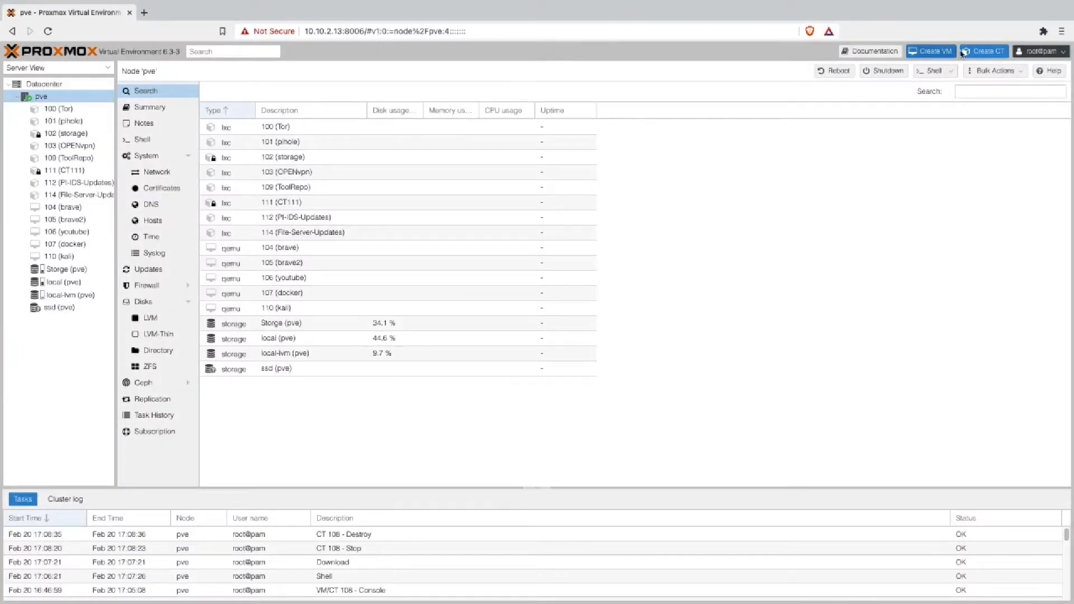
Step: Start a new LXC container with hostname alpineNAS and a confirmed root password
{"action": "left_click", "coordinate": [984, 51]}
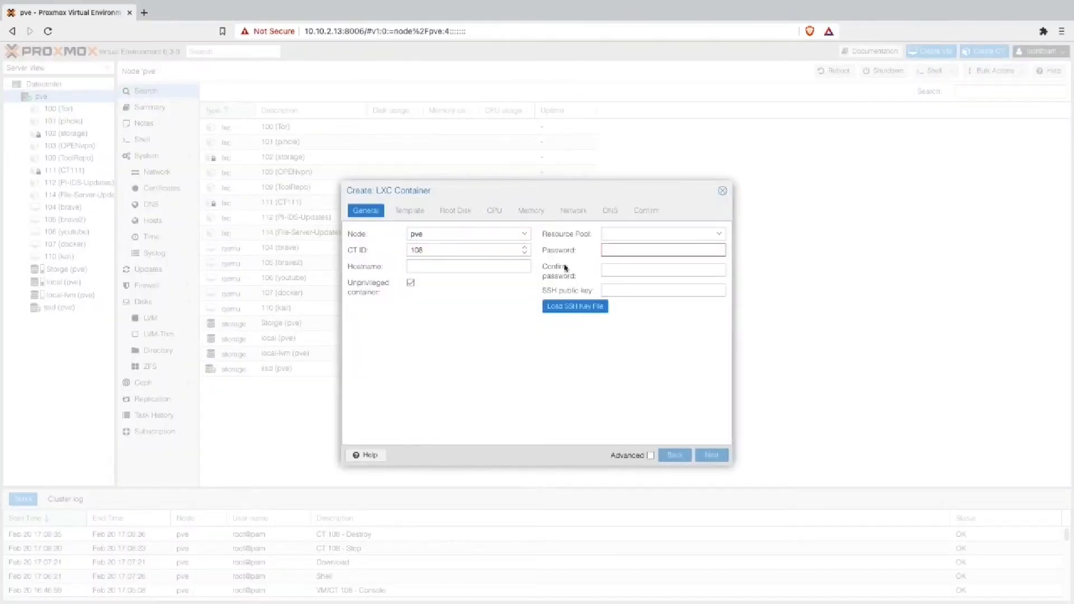
{"action": "left_click", "coordinate": [468, 266]}
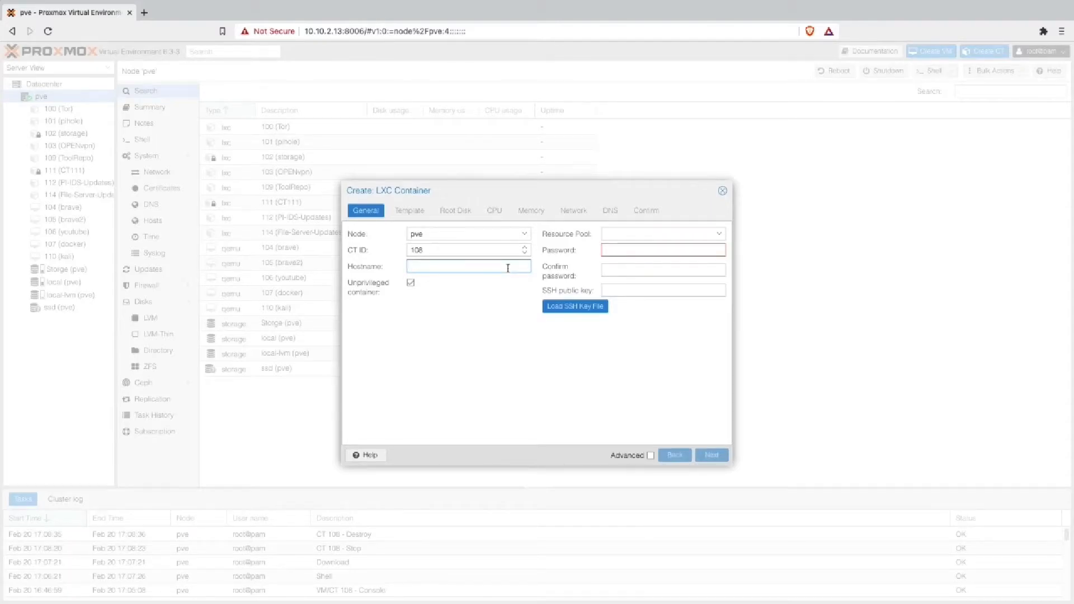
{"action": "type", "text": "ai"}
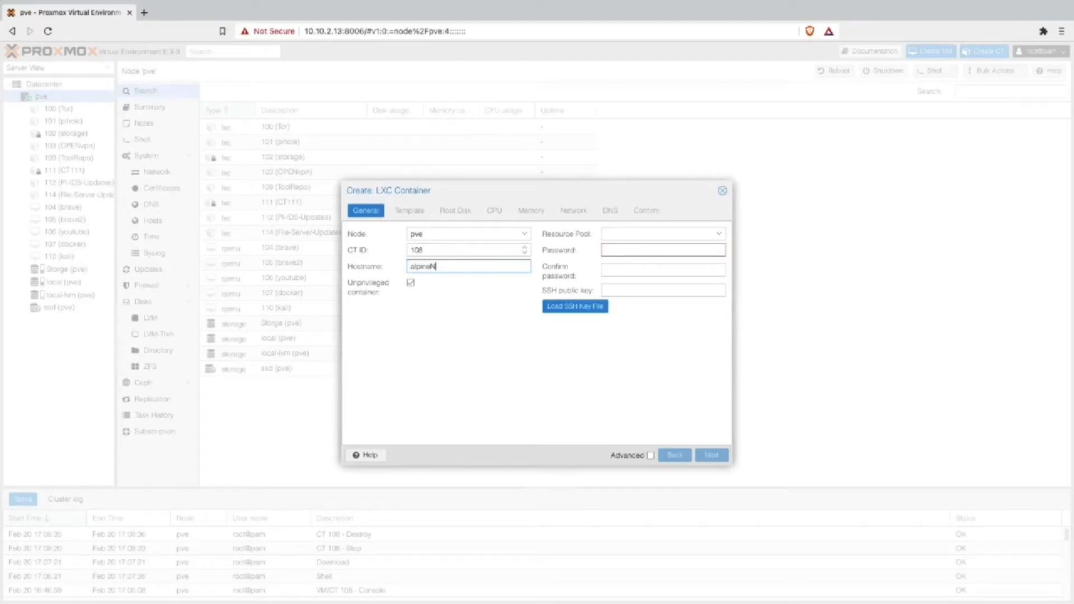
{"action": "type", "text": "AS"}
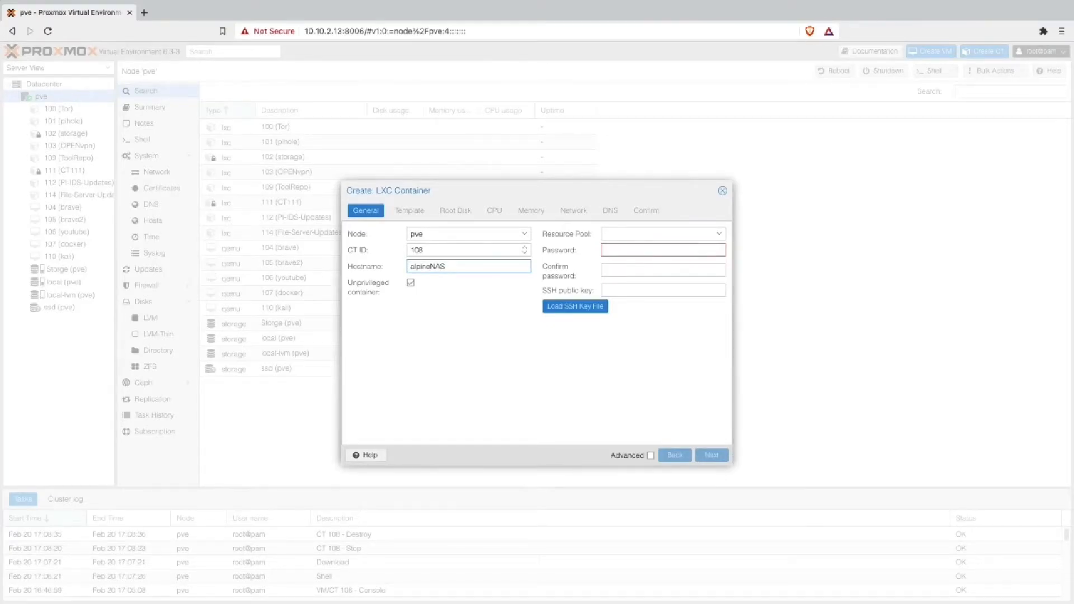
{"action": "type", "text": "•••"}
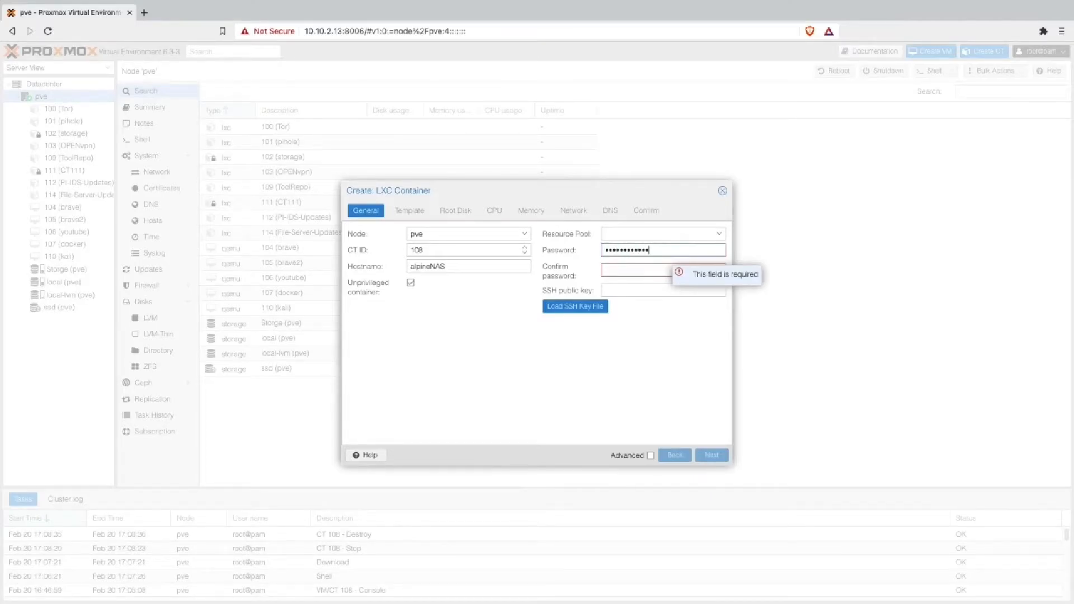
{"action": "type", "text": "•••"}
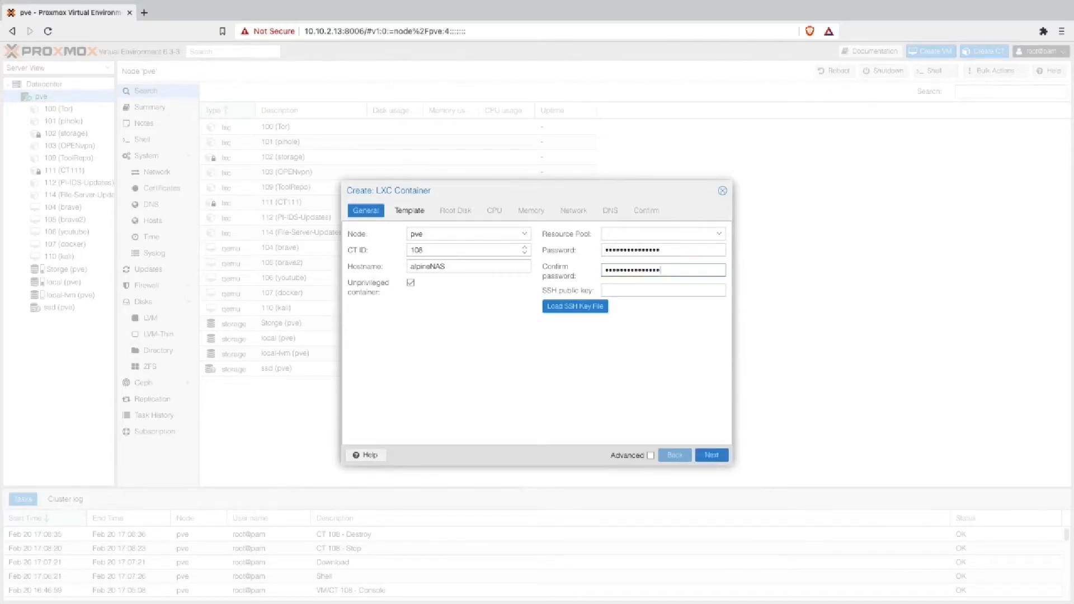
Step: Accept the template, root disk, memory and DHCP network defaults in the wizard
{"action": "left_click", "coordinate": [712, 456]}
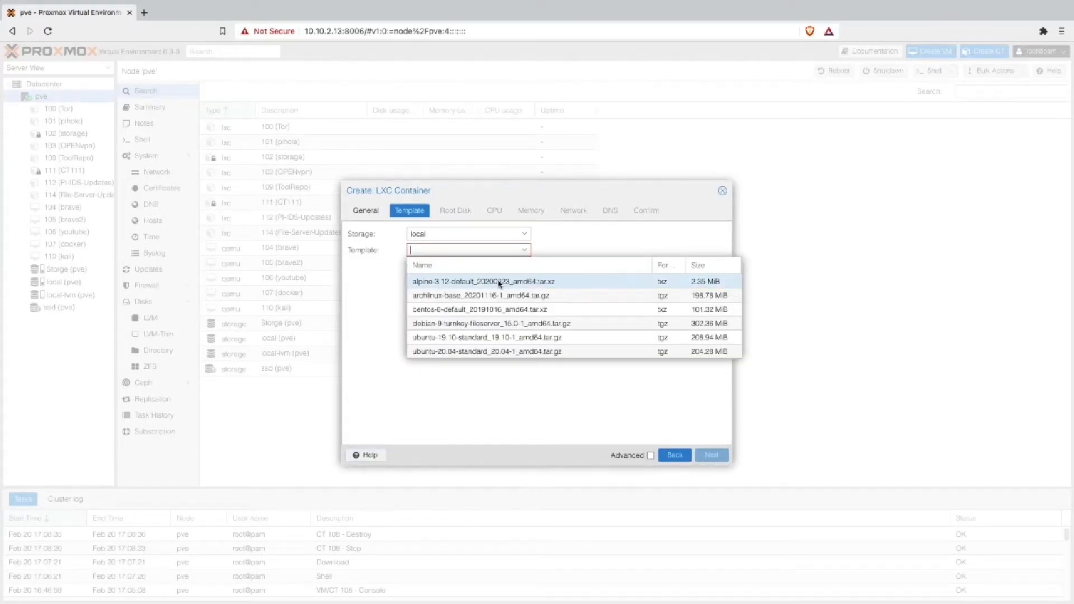
{"action": "left_click", "coordinate": [712, 456]}
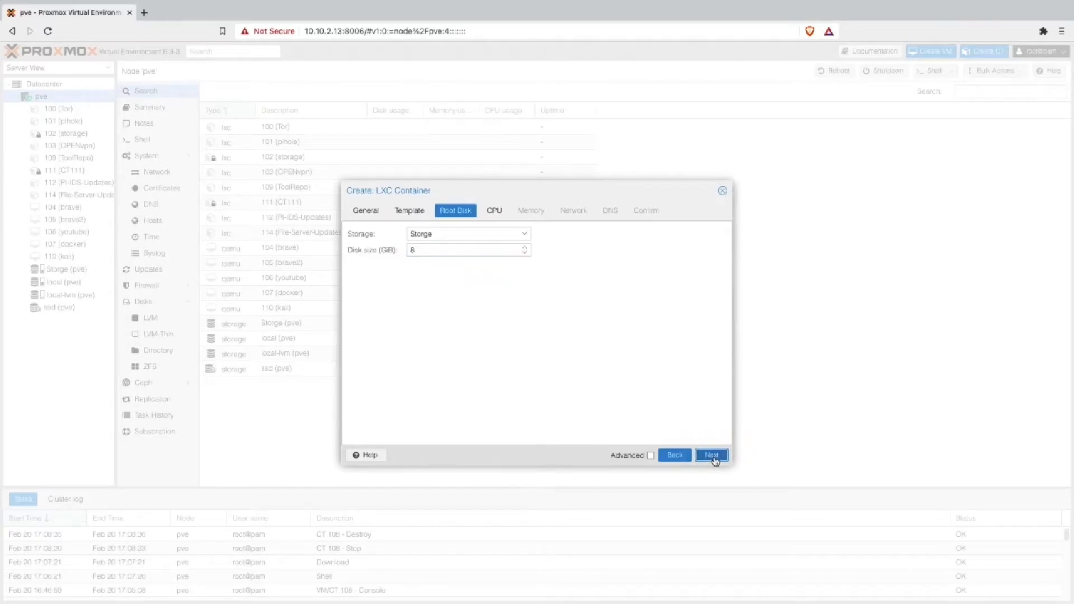
{"action": "left_click", "coordinate": [712, 455]}
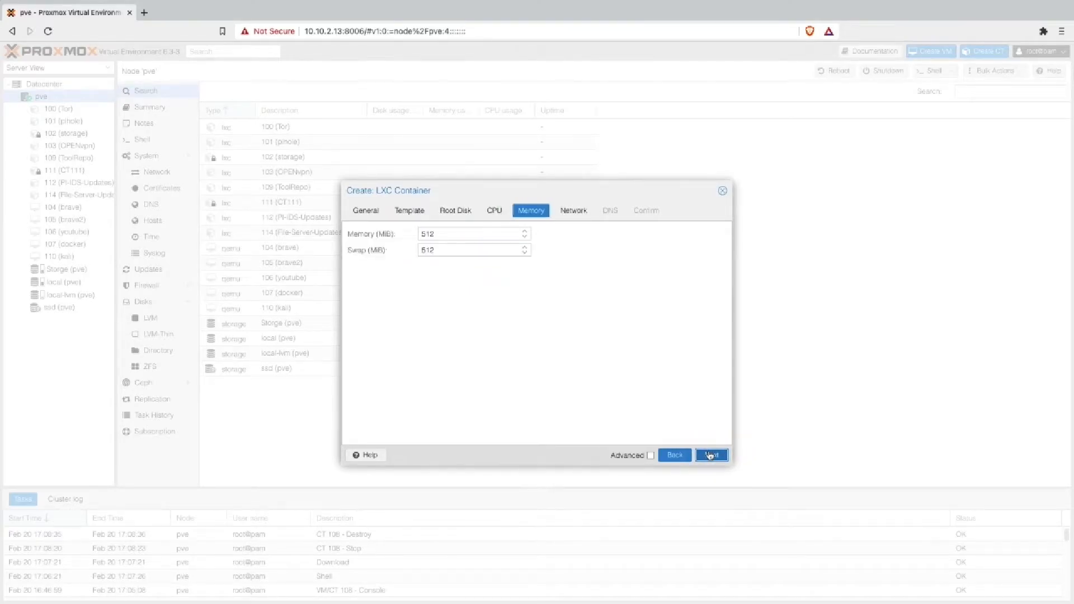
{"action": "left_click", "coordinate": [710, 456]}
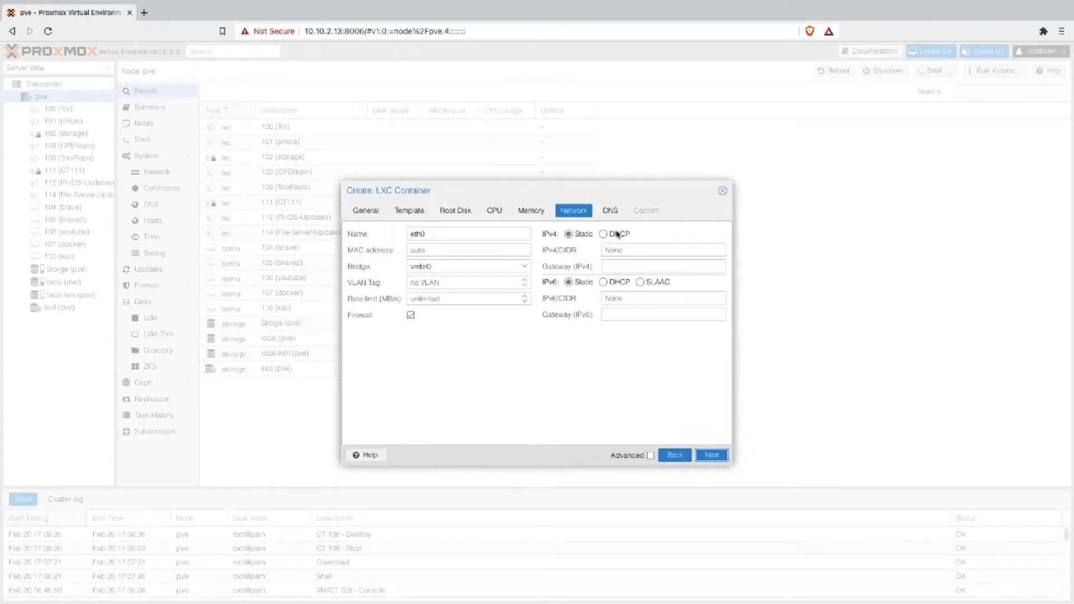
{"action": "left_click", "coordinate": [604, 234]}
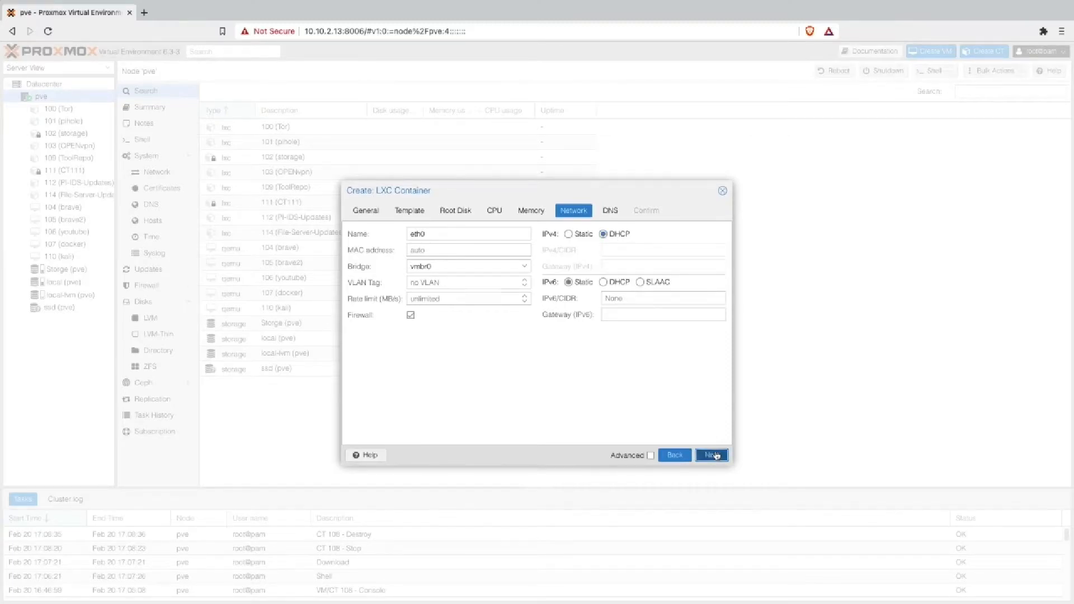
Step: Confirm and create container 108 alpineNAS, then dismiss the TASK OK creation log
{"action": "left_click", "coordinate": [711, 456]}
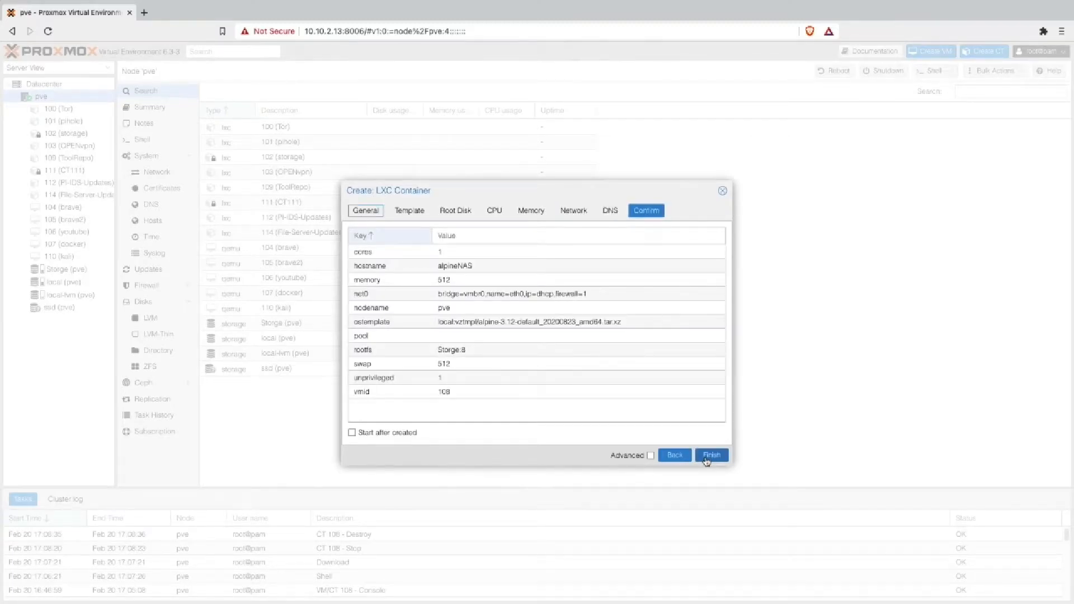
{"action": "left_click", "coordinate": [711, 456]}
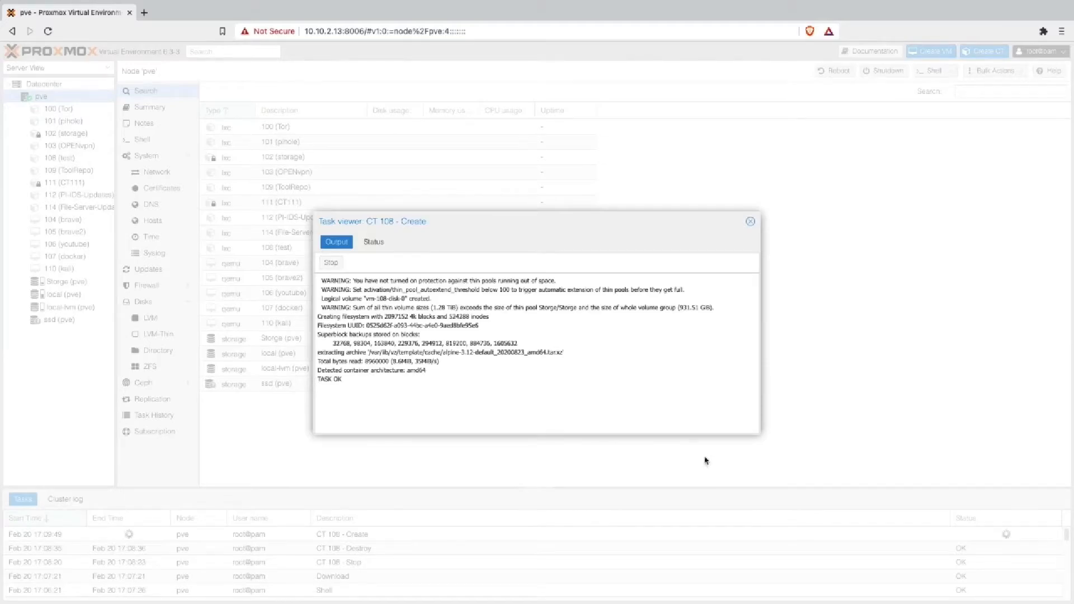
{"action": "left_click", "coordinate": [750, 221]}
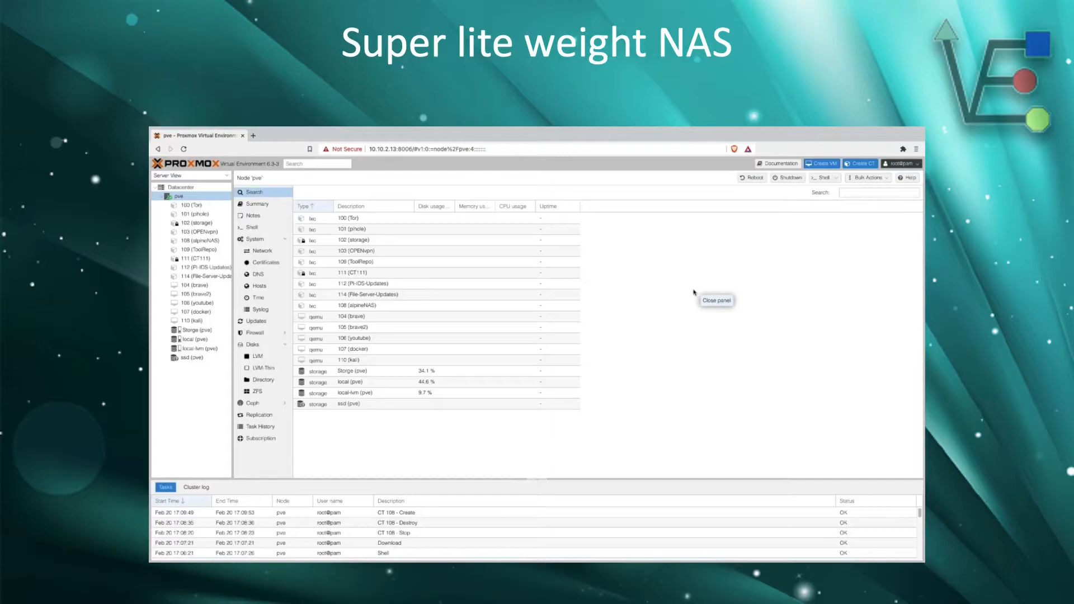
Step: Select container 108 (alpineNAS) in the Server View tree to show its Summary page
{"action": "left_click", "coordinate": [200, 226]}
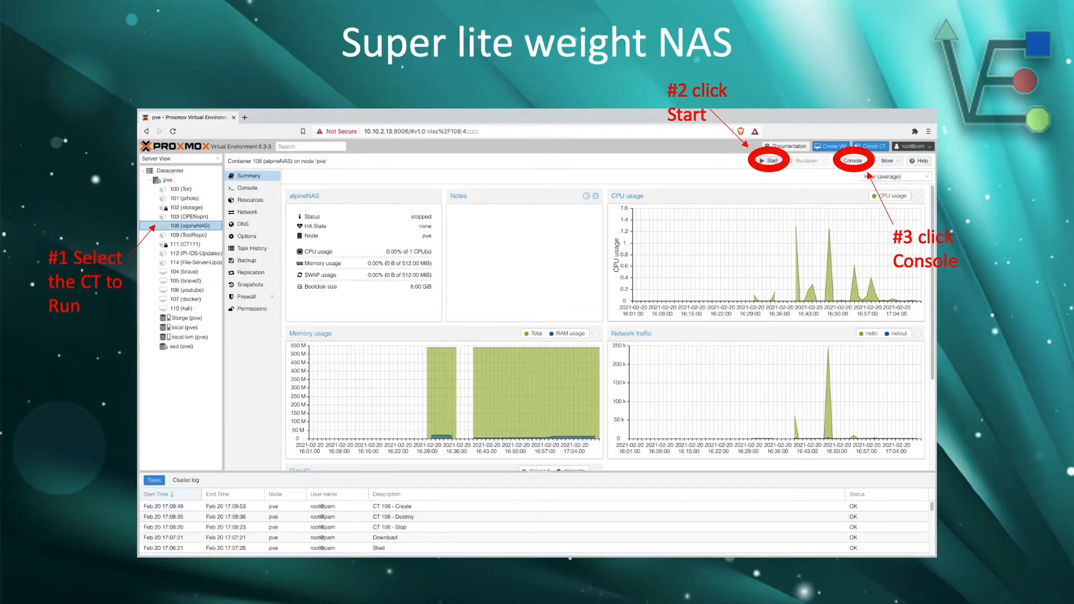
Step: Start the stopped alpineNAS container from its summary page
{"action": "left_click", "coordinate": [852, 160]}
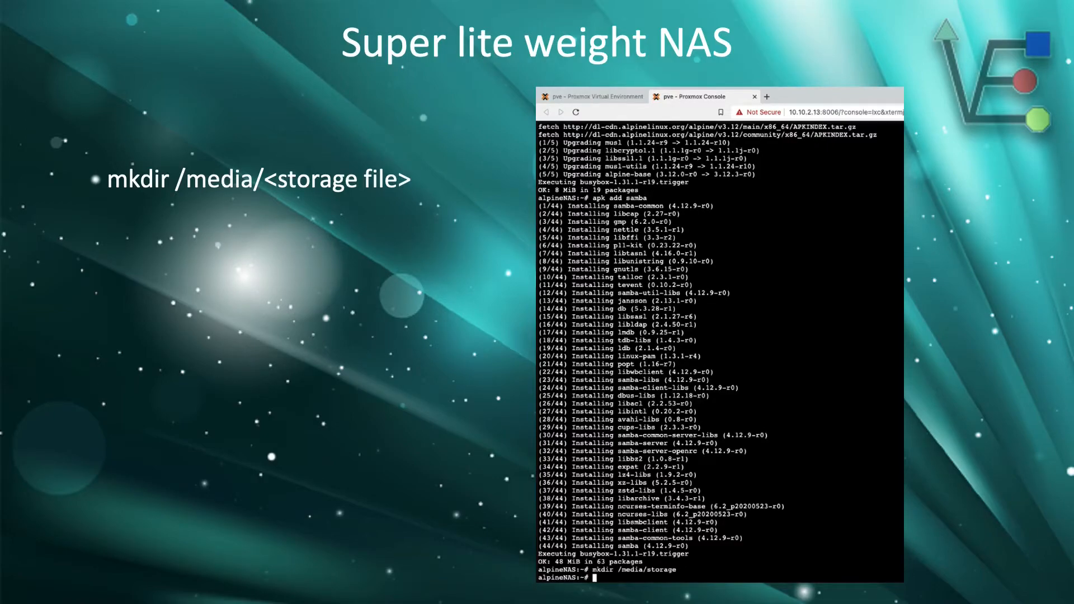
Step: Run 'chmod 0777 /media/storage' in the alpineNAS console
{"action": "type", "text": "chmod 0777 /media/storage"}
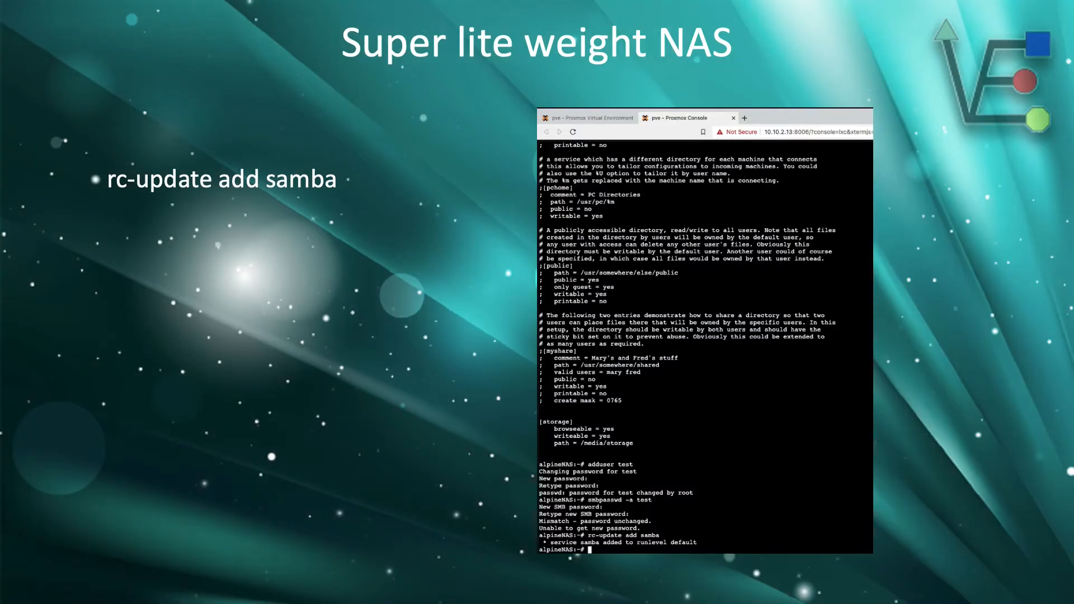
Step: Start the Samba service now with 'rc-service samba start'
{"action": "type", "text": "rc-service samba start"}
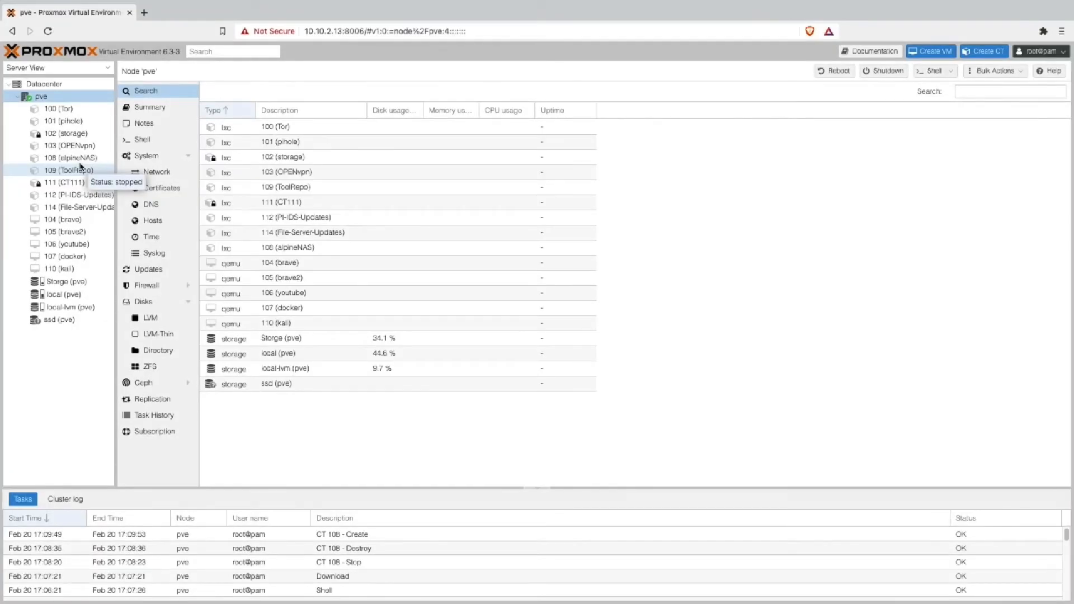
Step: Select container 108 alpineNAS and bring up its console to log in as root
{"action": "left_click", "coordinate": [74, 158]}
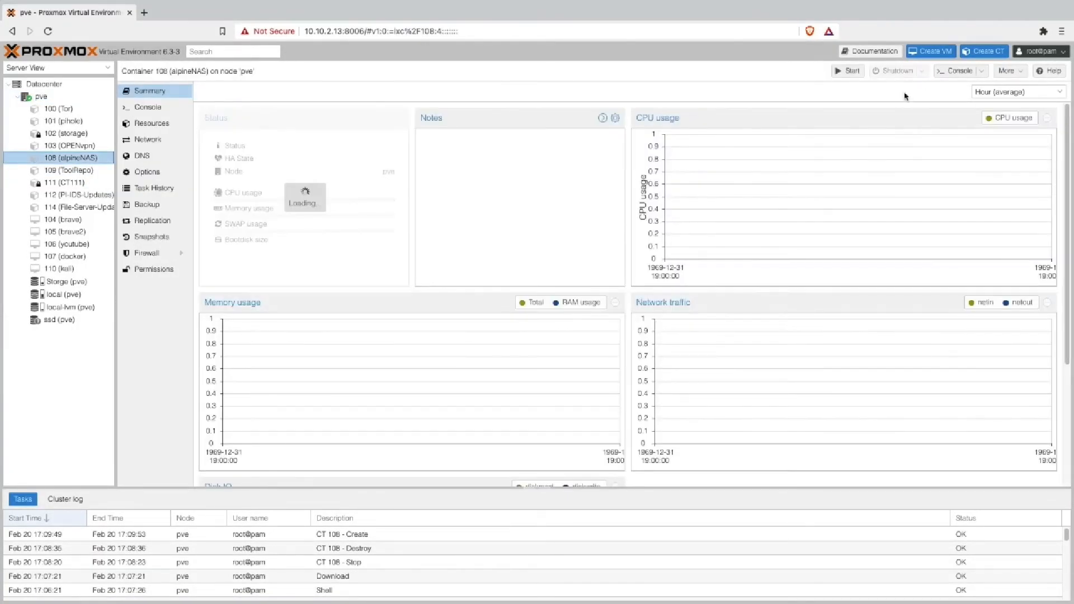
{"action": "left_click", "coordinate": [847, 71]}
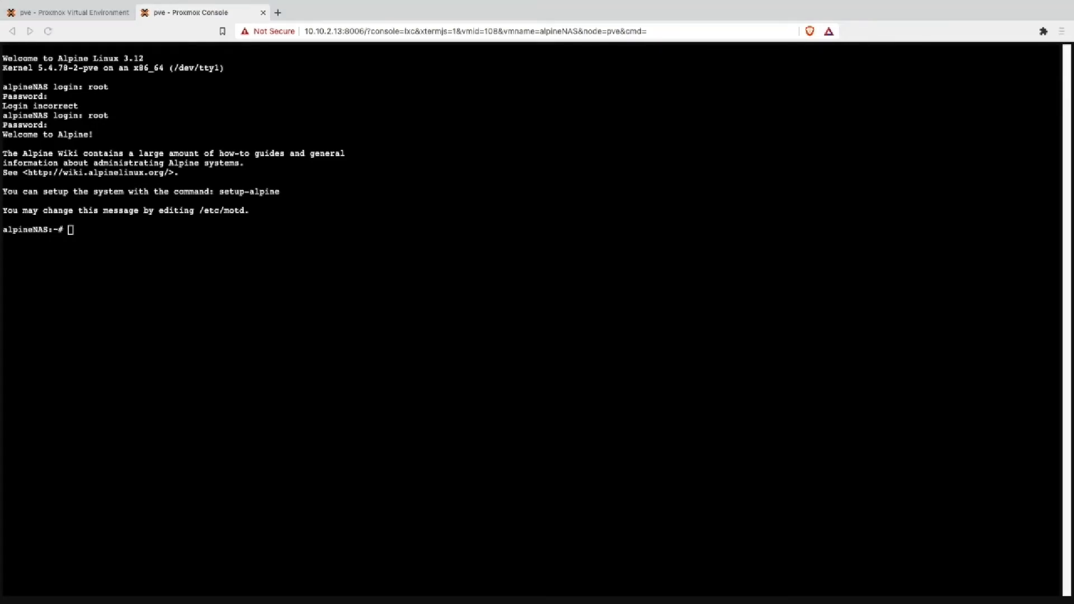
{"action": "mouse_move", "coordinate": [107, 237]}
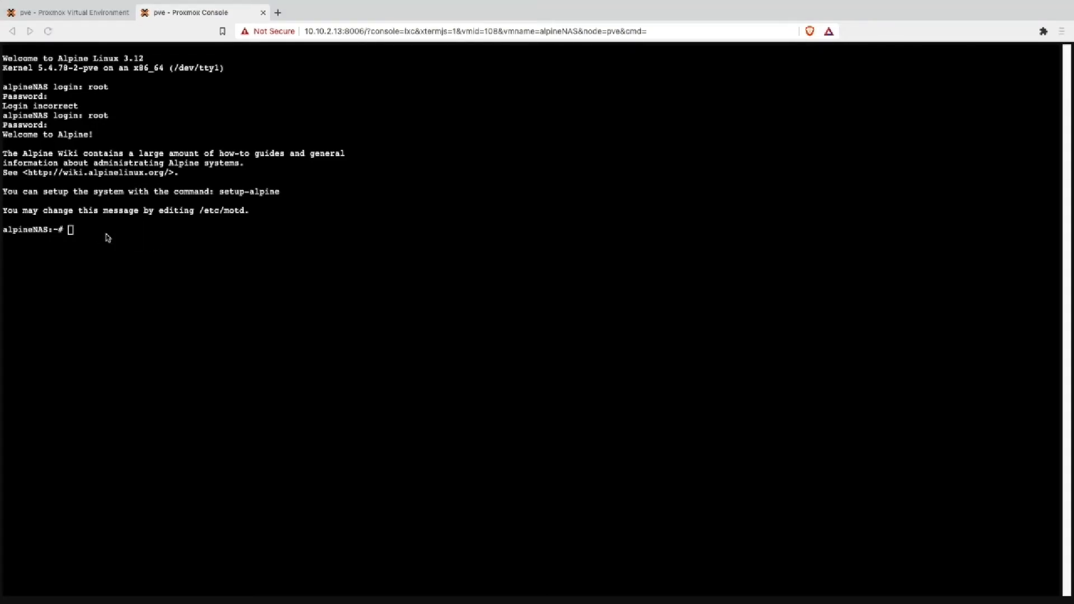
Step: Run apk -U upgrade, apk add samba and mkdir /media/storage in the alpineNAS console
{"action": "type", "text": "apk -U upgrade"}
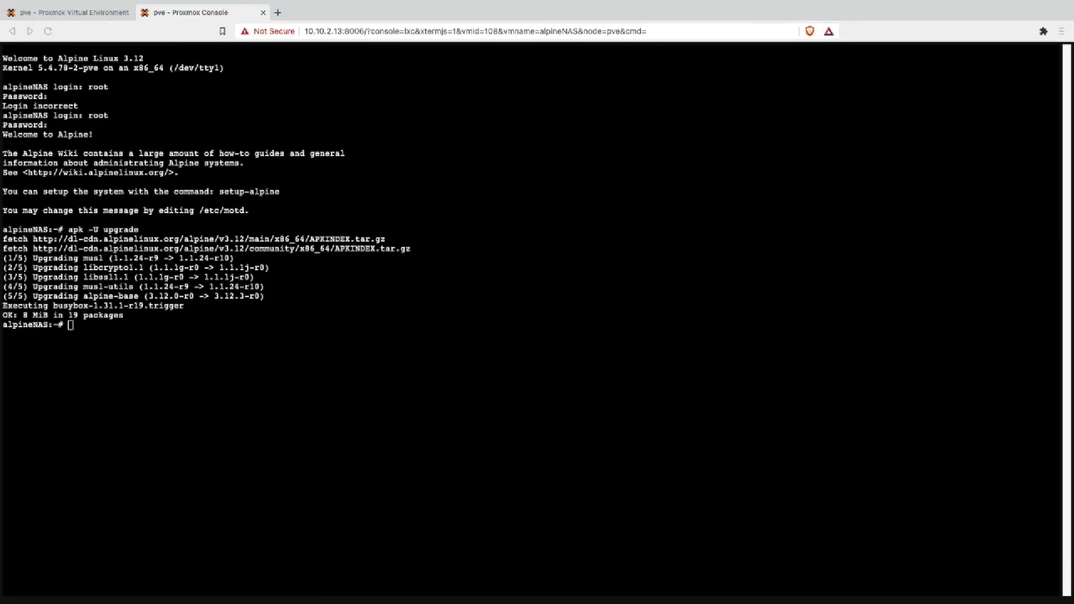
{"action": "mouse_move", "coordinate": [102, 337]}
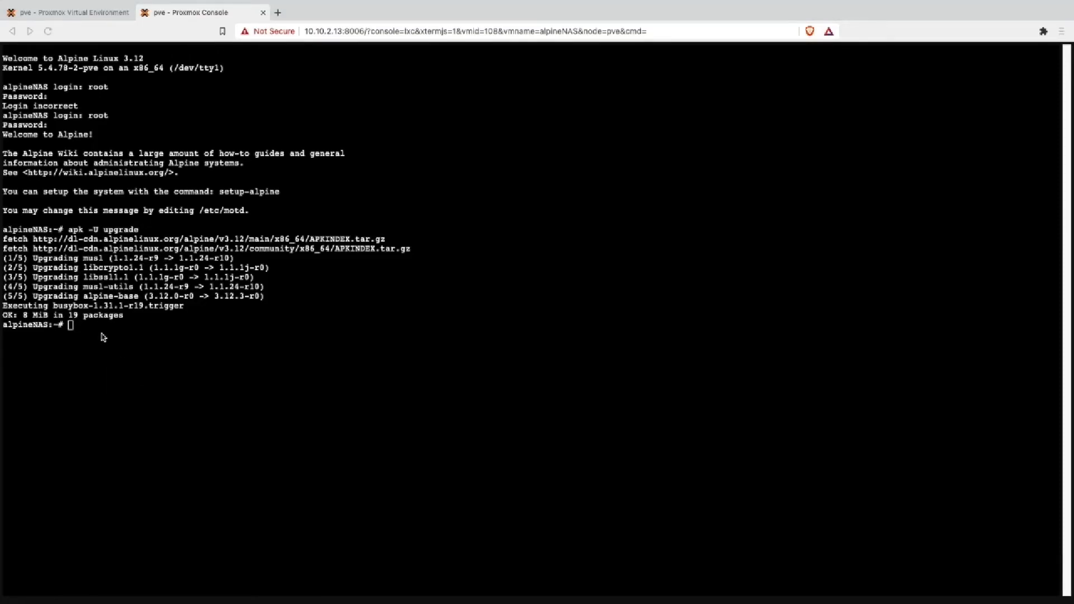
{"action": "type", "text": "apk add samba"}
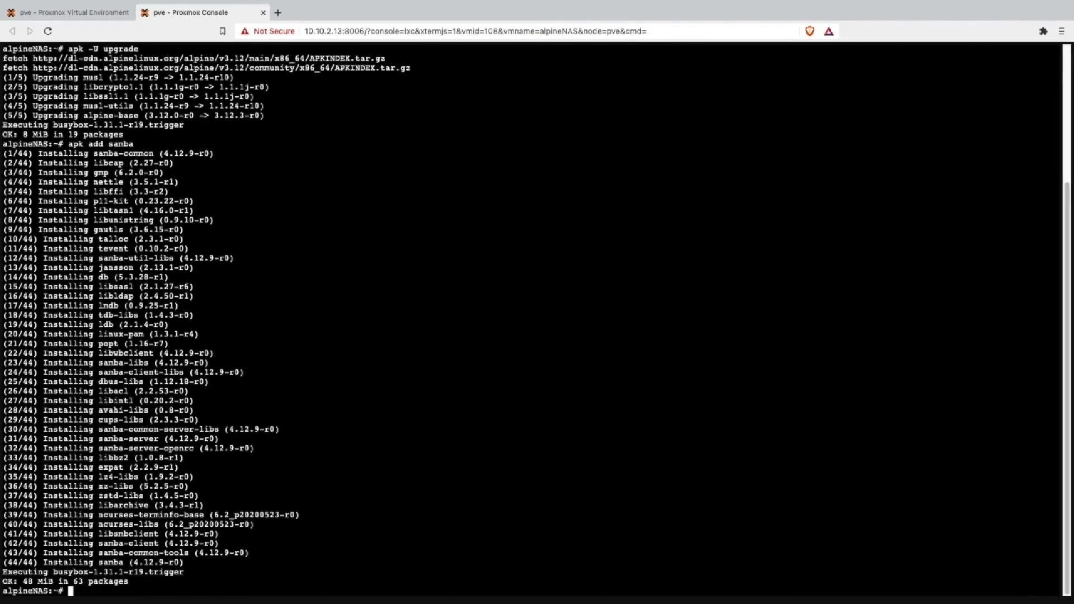
{"action": "type", "text": "mkdir /media/storage"}
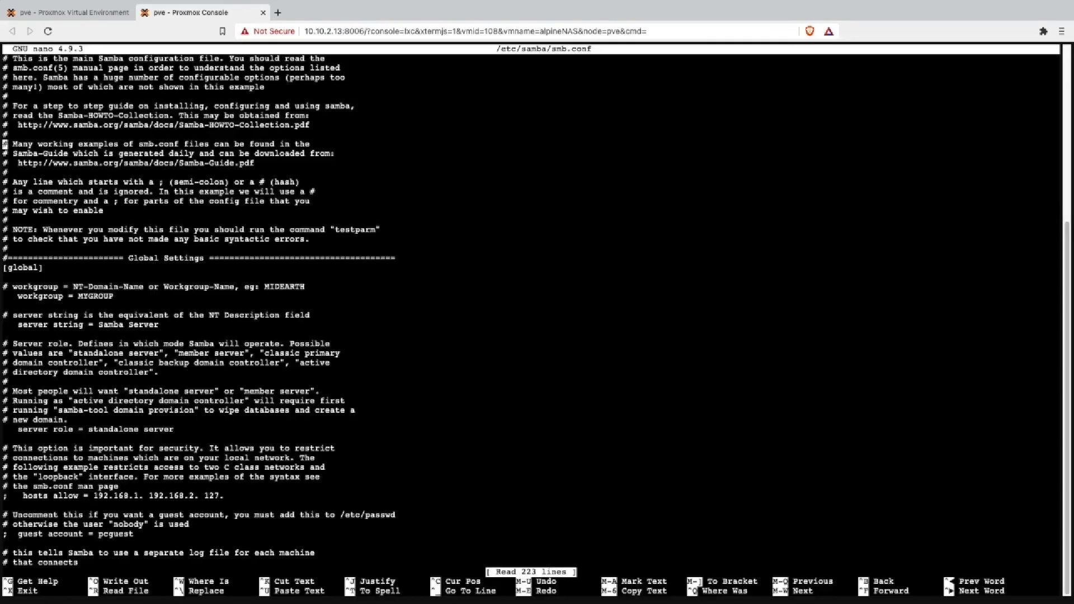
Step: Append a browseable, writeable [storage] share with path /media/storage to smb.conf and save
{"action": "scroll", "scroll_direction": "down", "scroll_amount": 3}
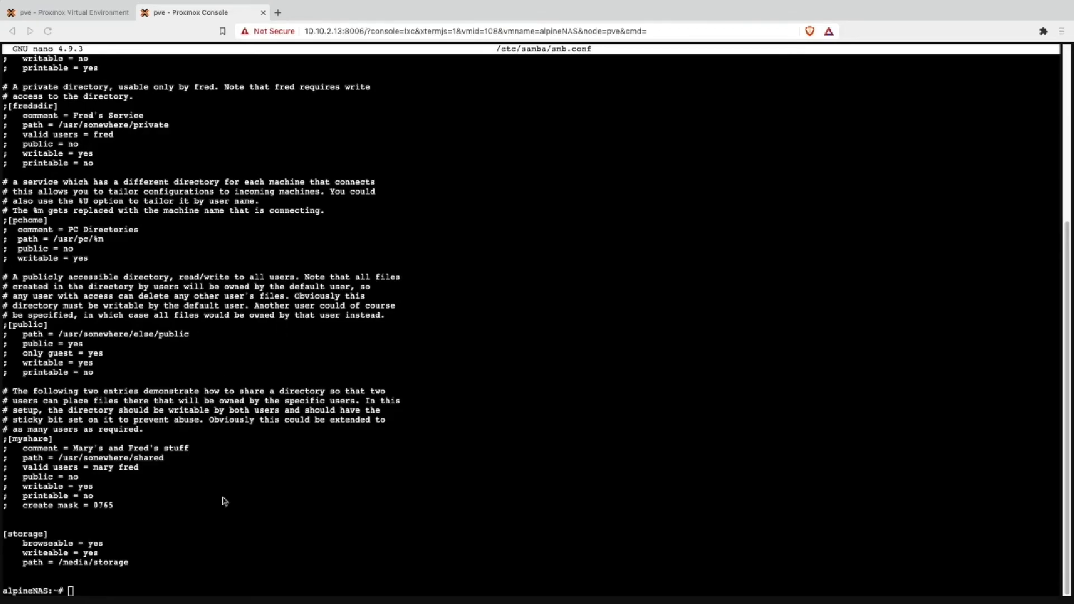
Step: Run adduser test and set its password in the alpineNAS console
{"action": "type", "text": "add"}
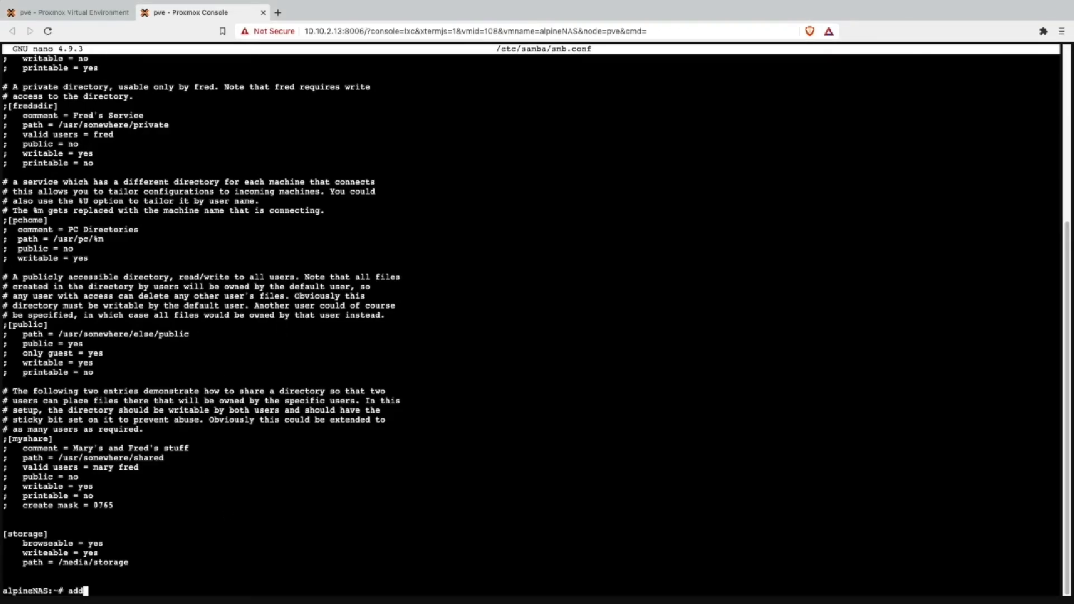
{"action": "type", "text": "user"}
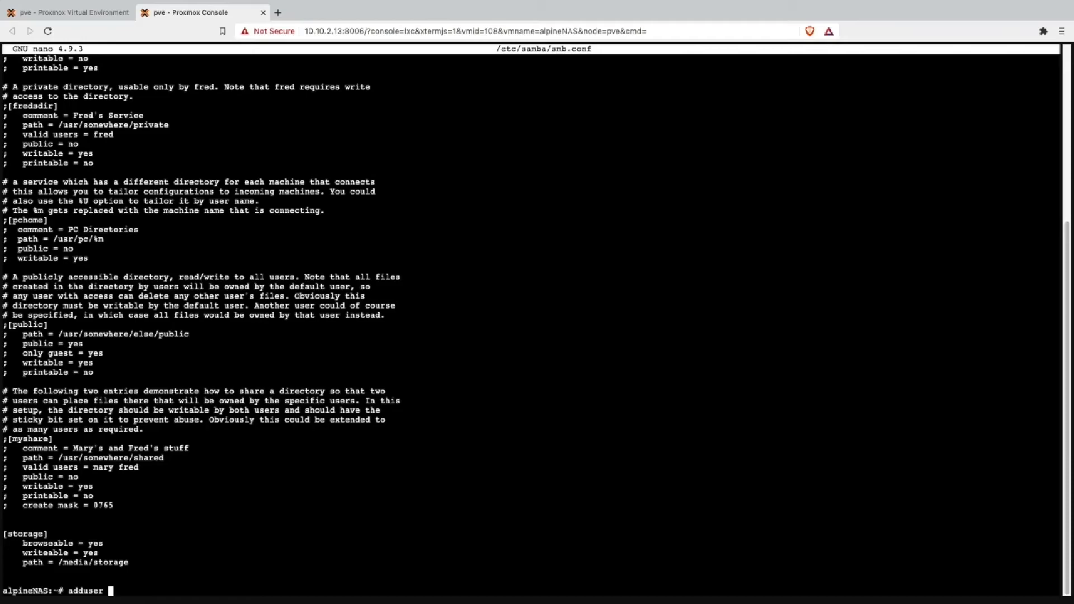
{"action": "type", "text": "test"}
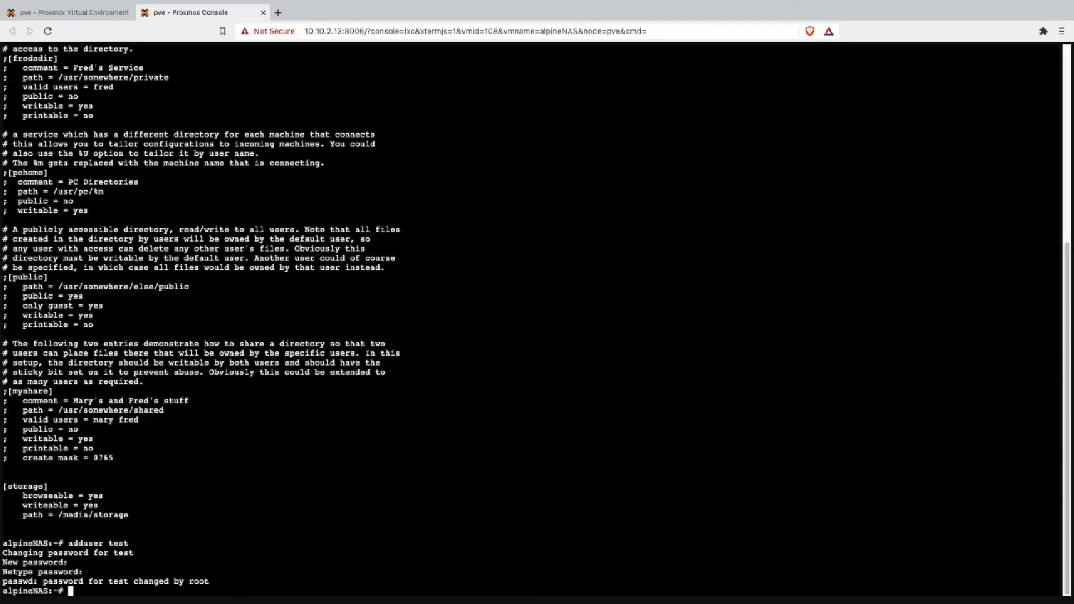
{"action": "type", "text": "s"}
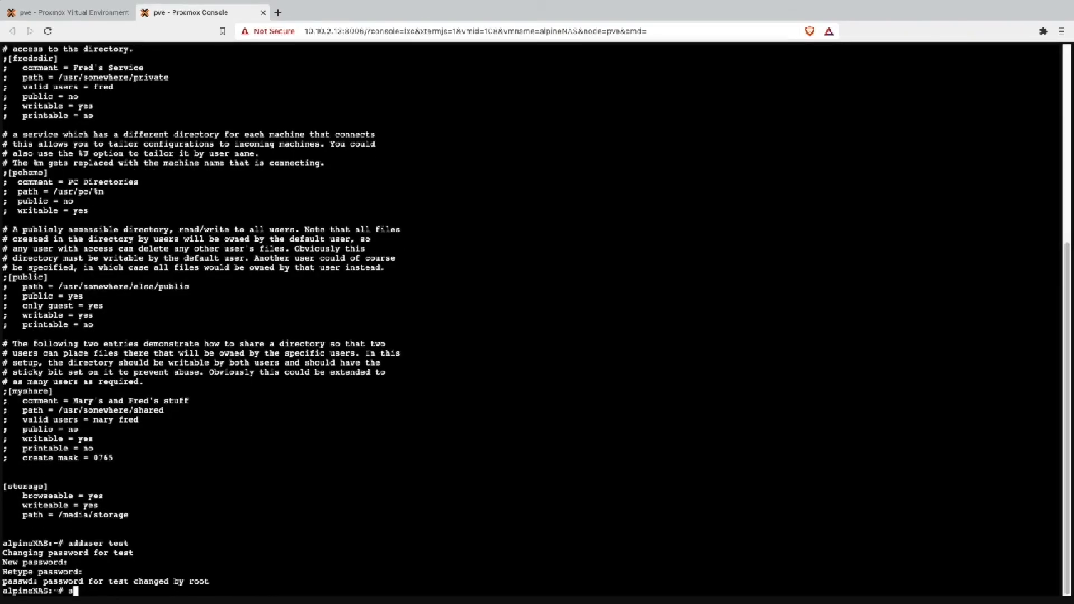